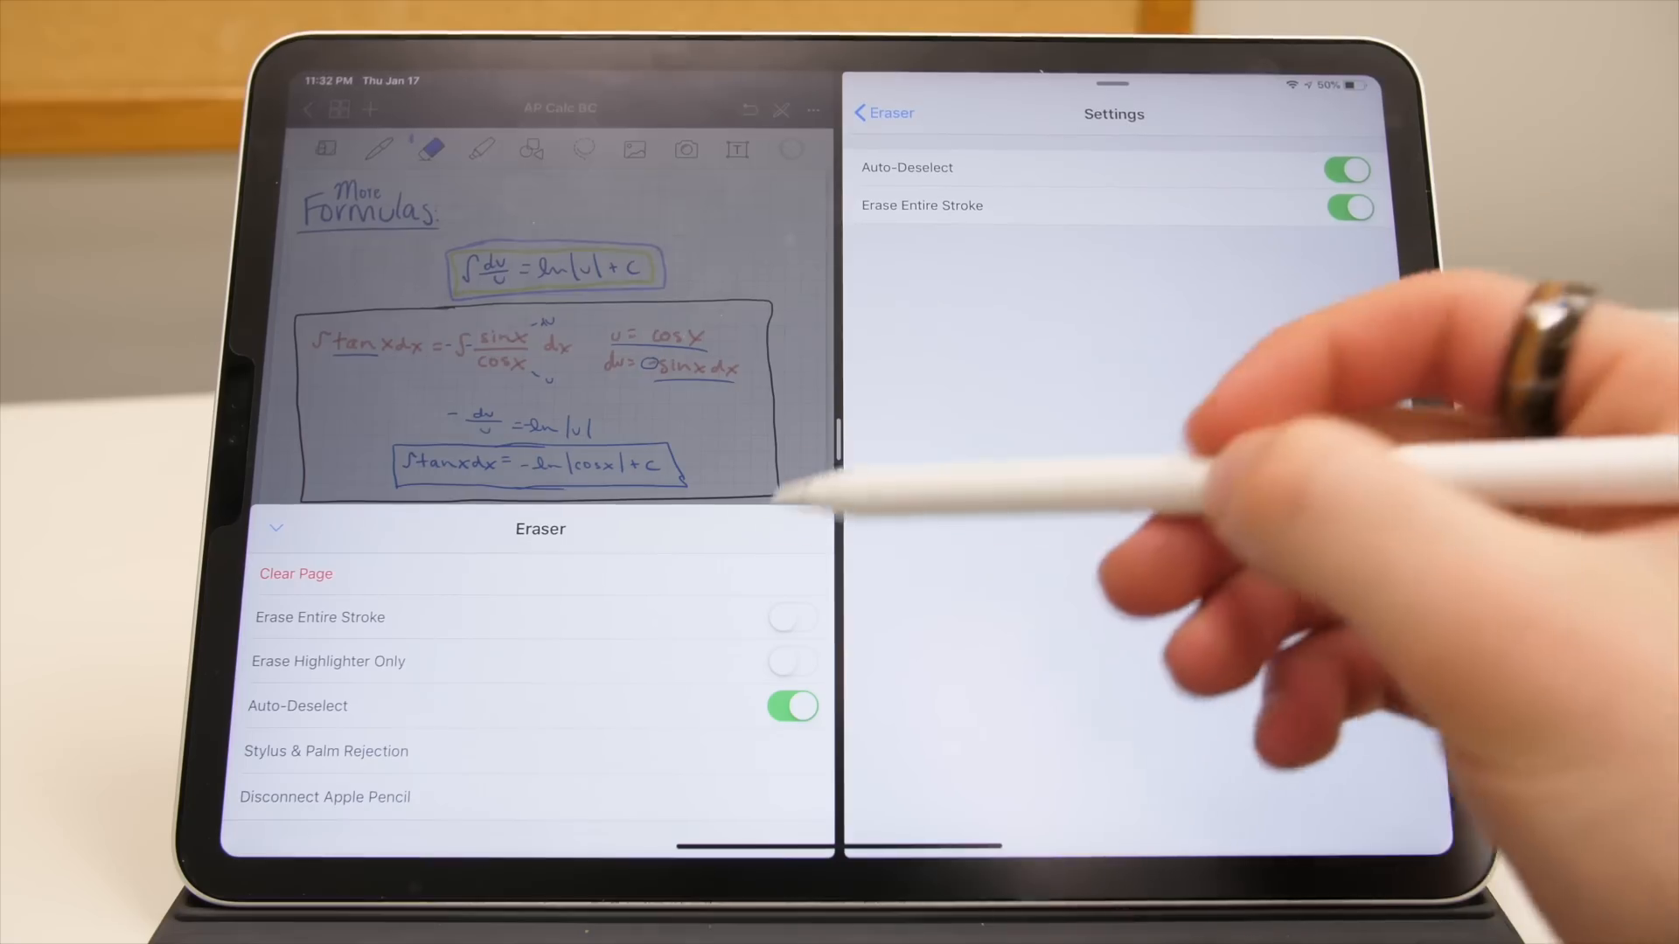
Turn on Erase Entire Stroke and Erase Highlighter Only in the eraser options.
click(793, 616)
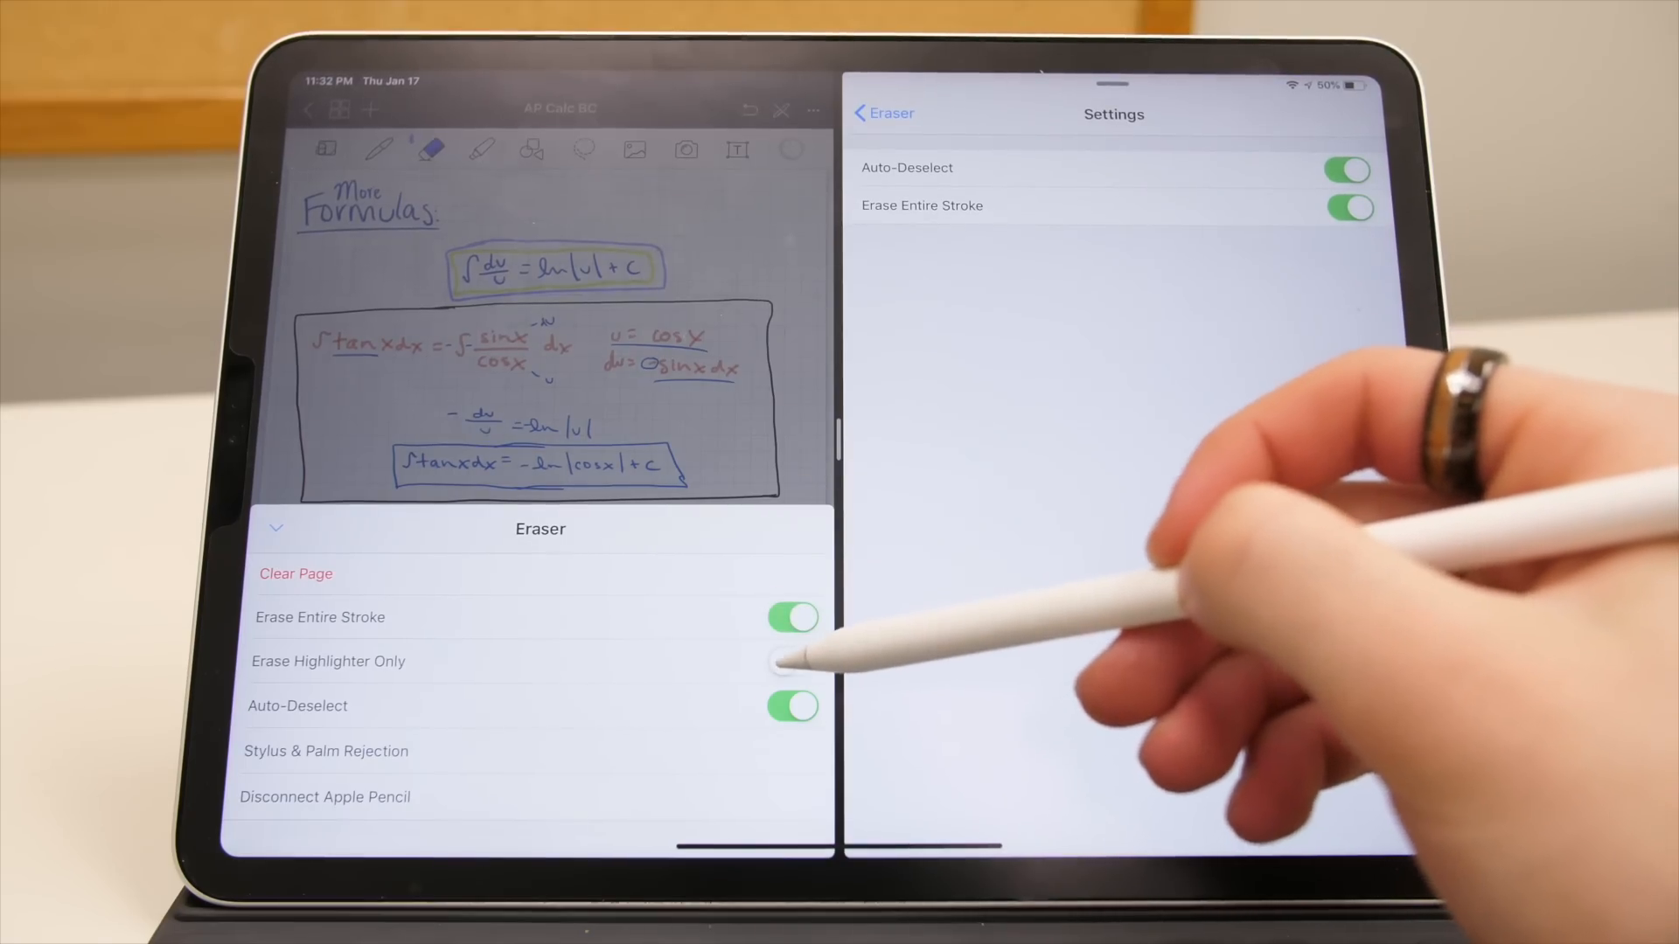
click(792, 661)
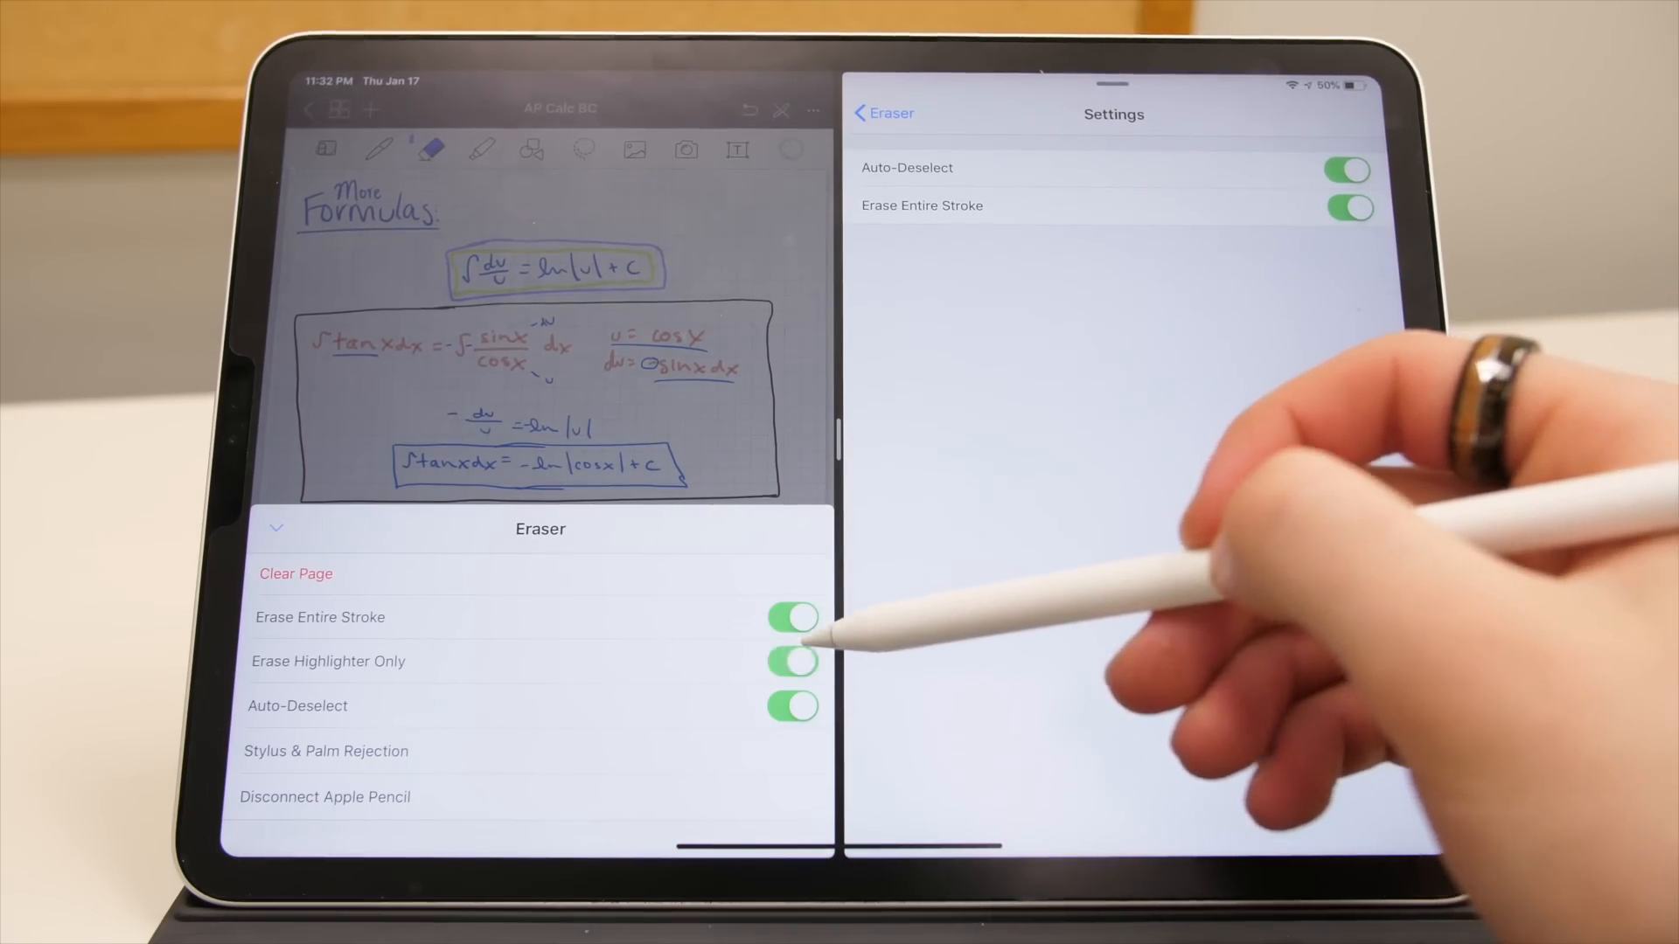
click(481, 149)
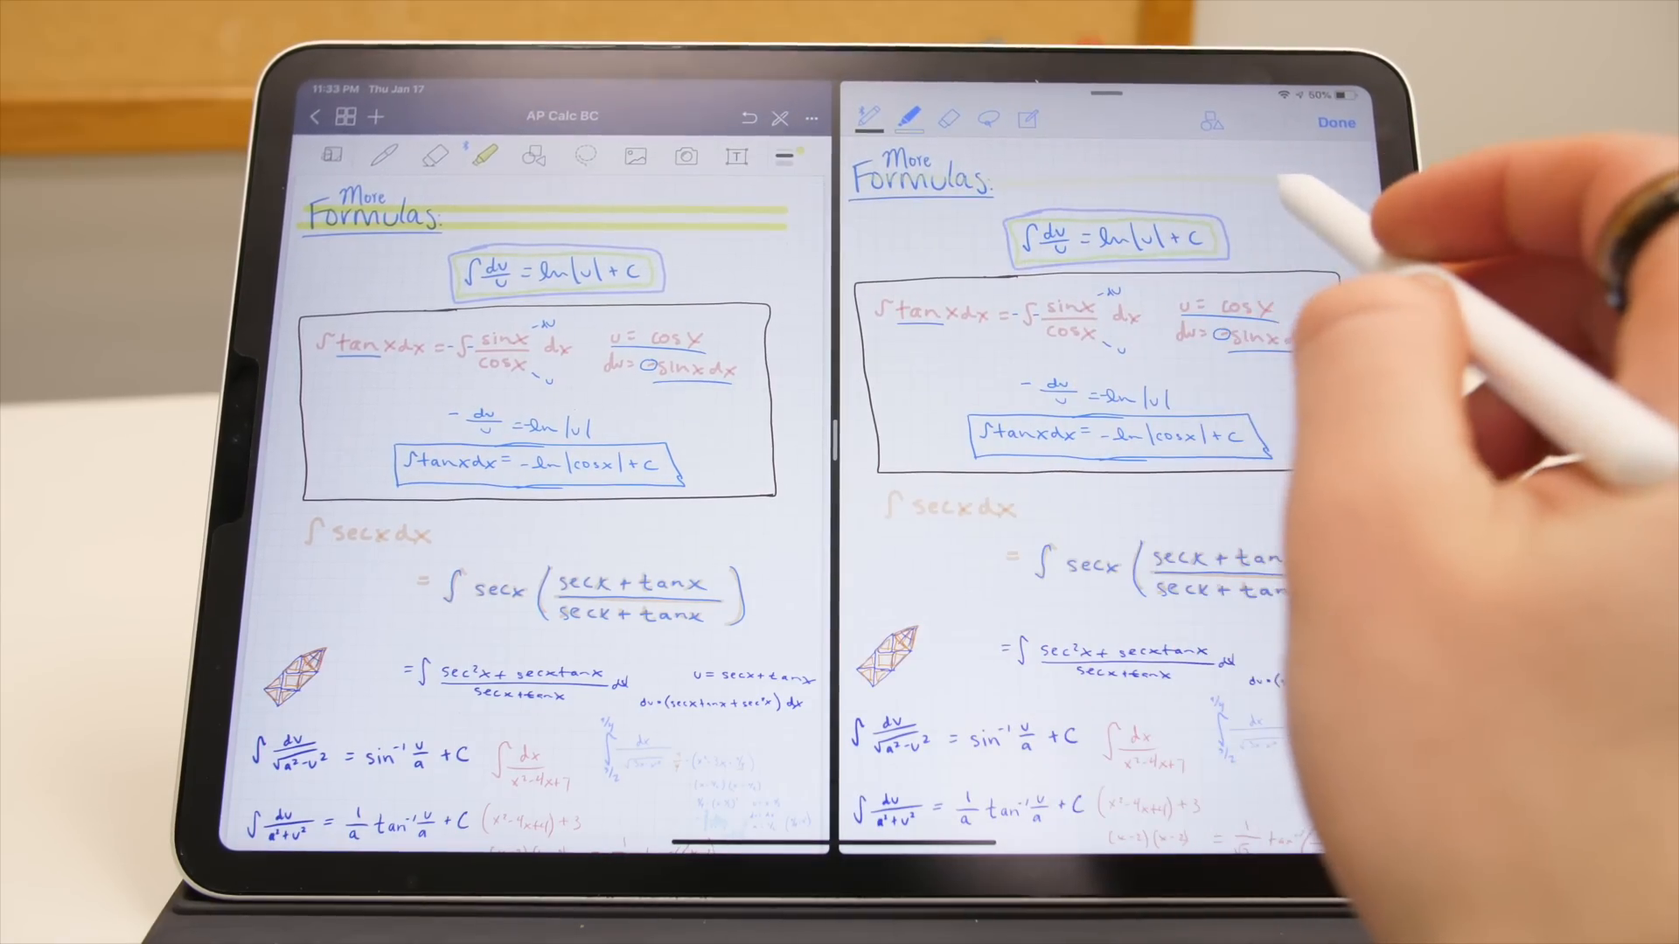
Apply highlighter strokes across the 'More Formulas' heading.
click(533, 157)
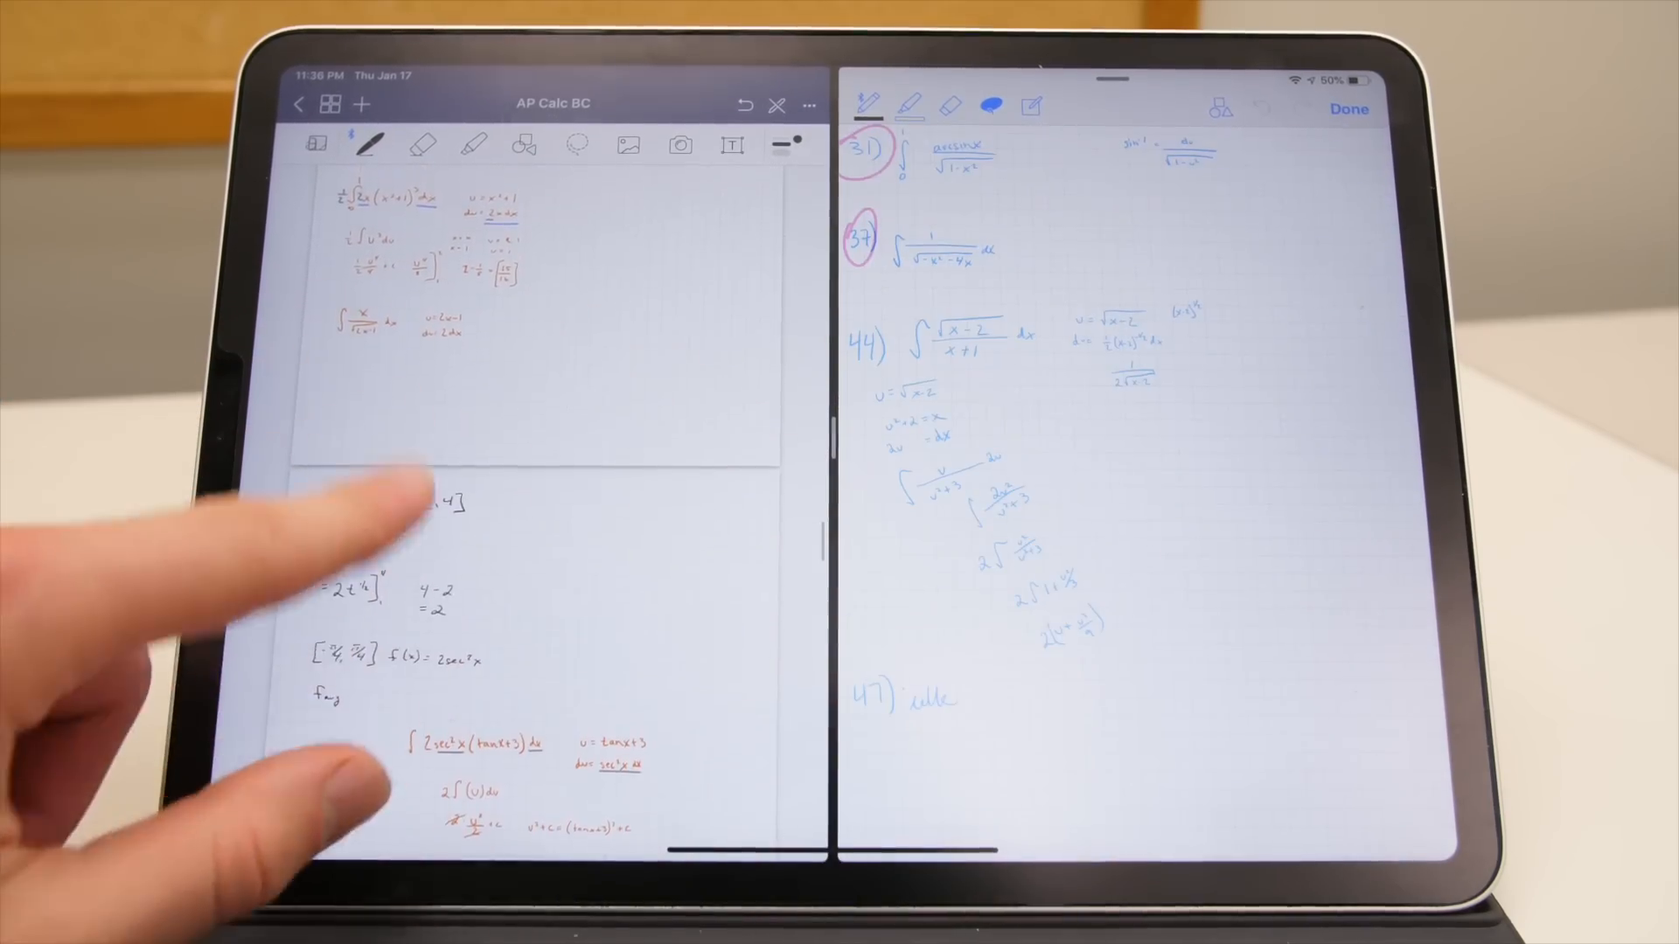
Scroll vertically through the AP Calc BC notebook pages in the left pane.
scroll(up, 3)
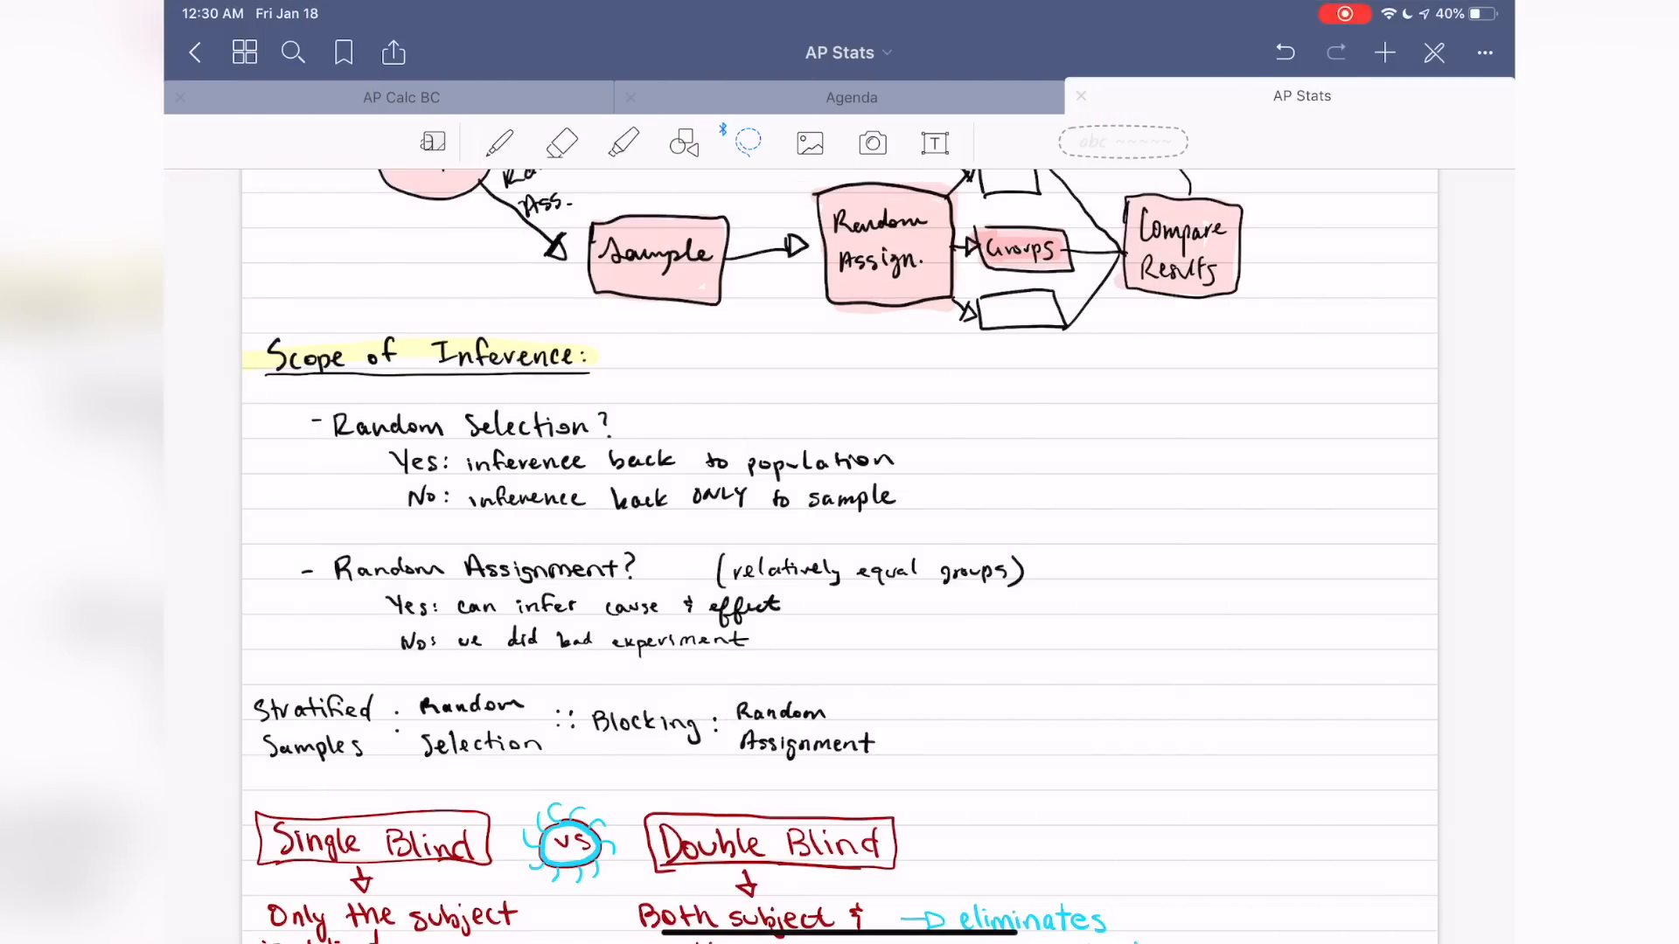
Choose the lasso, dismiss the tip, and circle the Random Selection lines.
click(748, 143)
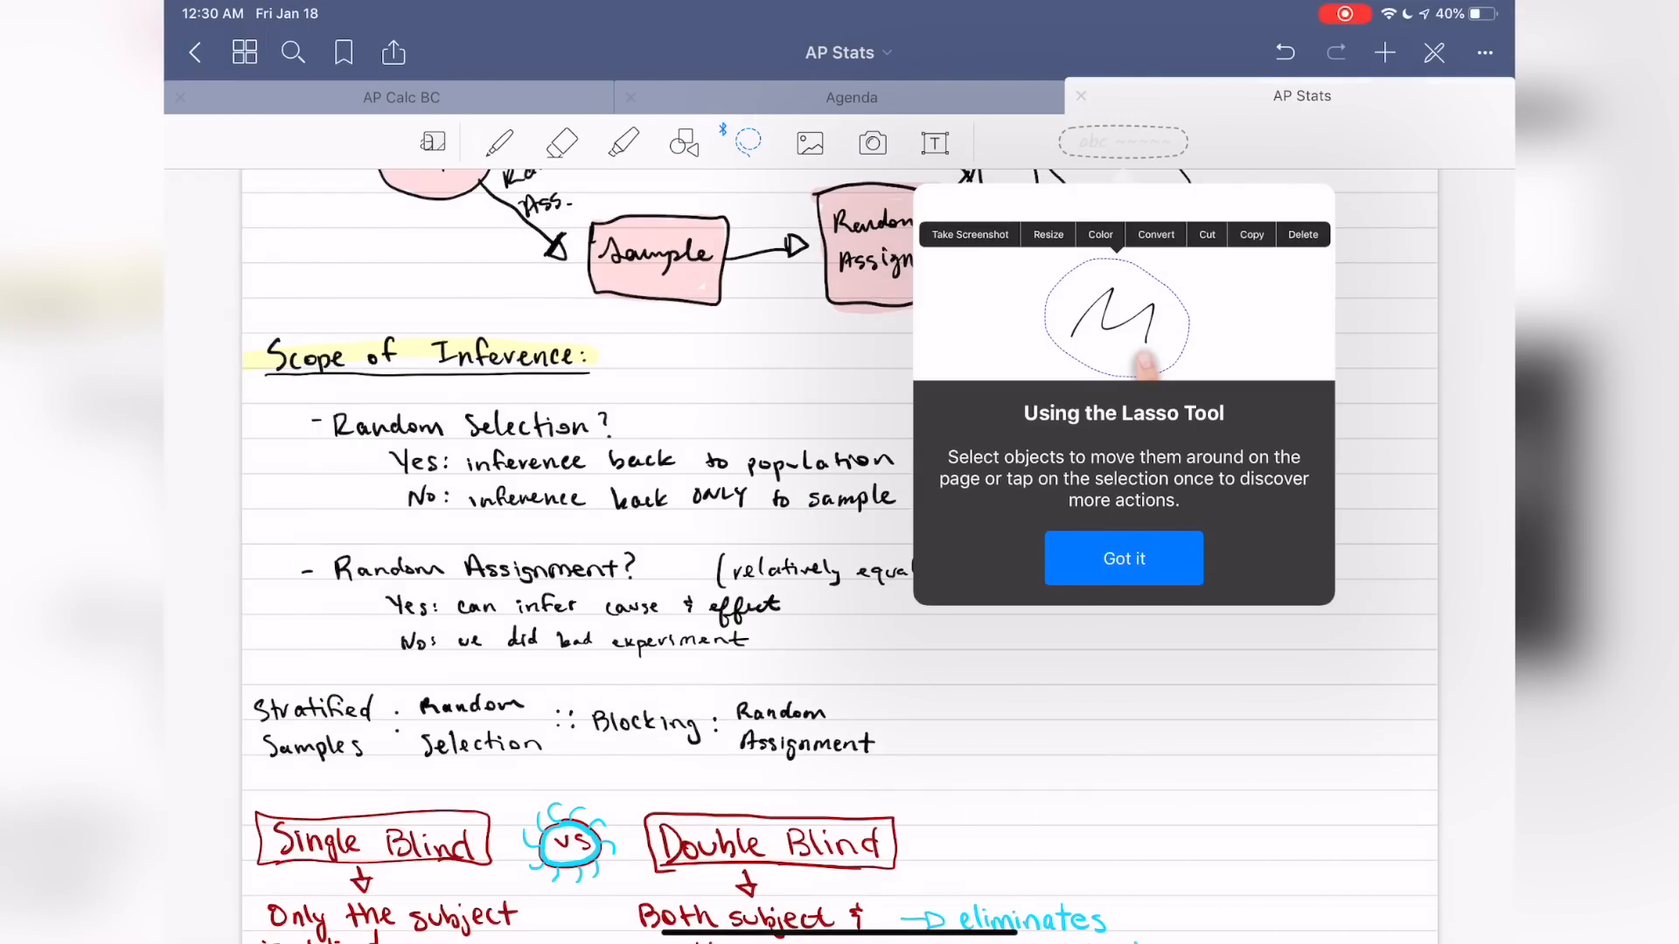
click(1122, 557)
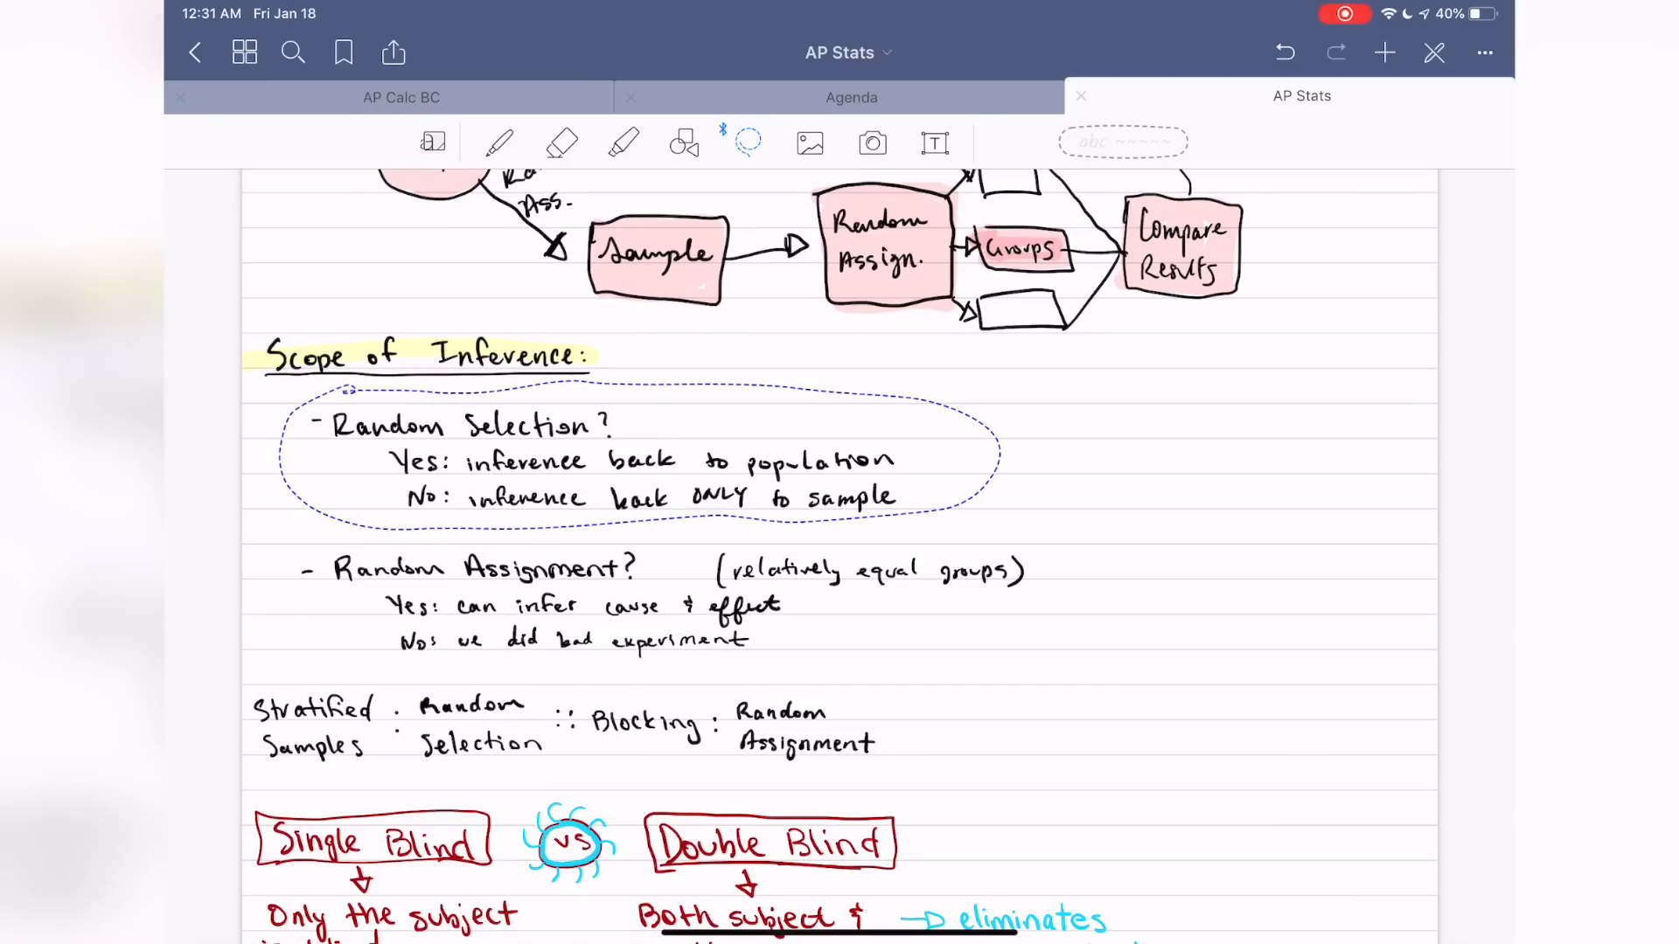
scroll(down, 3)
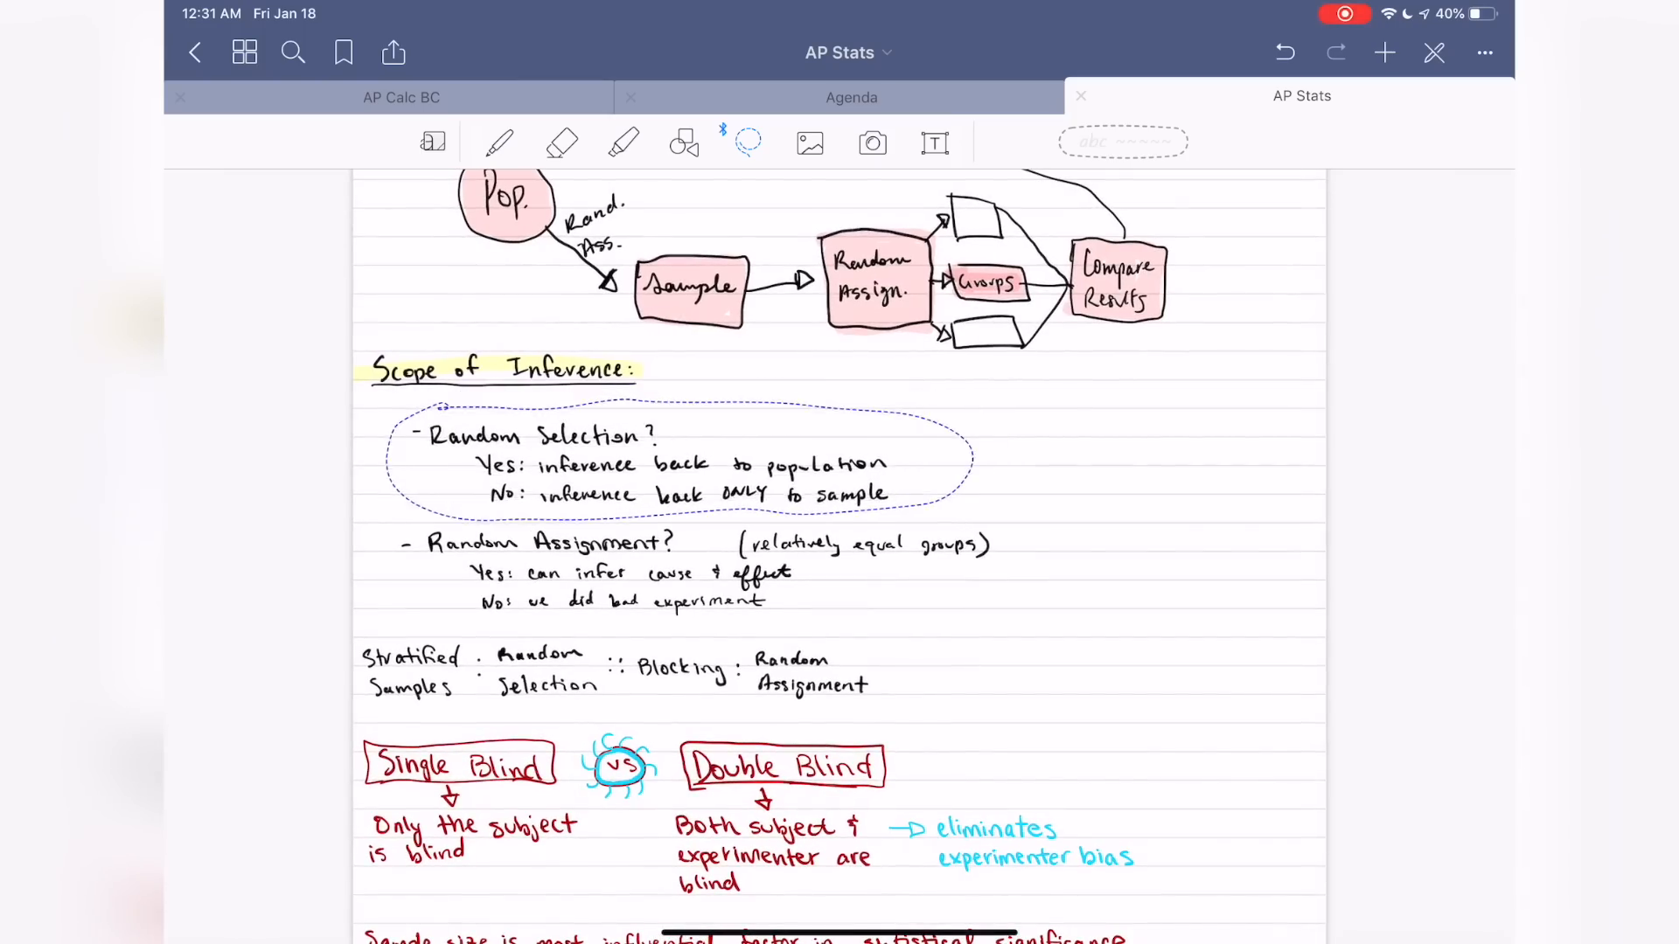